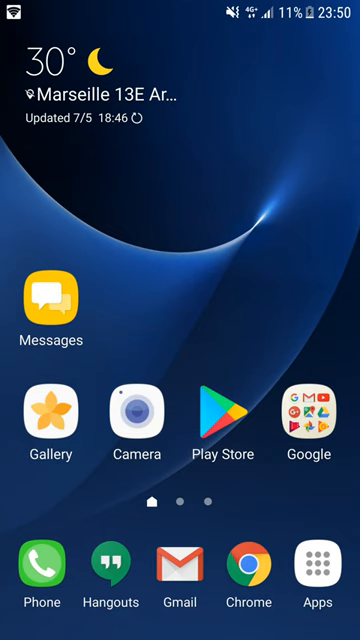
Launch the Play Store from the home screen icon.
click(224, 412)
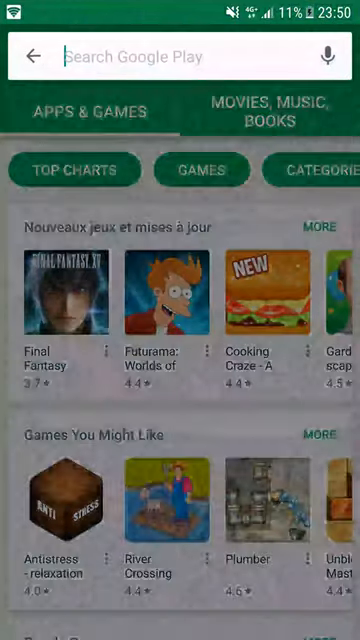
Search 'magnetometer pro' and read through the app listing's description and screenshots.
text(magnetometer pro)
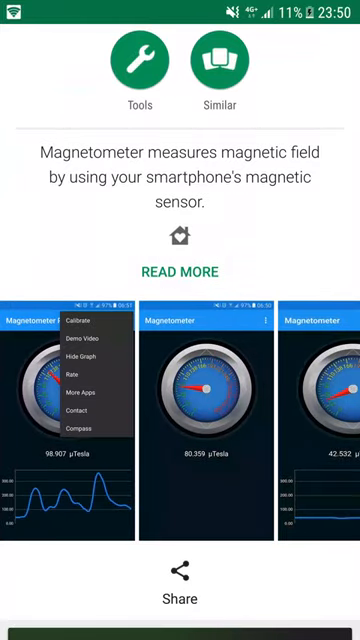
scroll(down, 3)
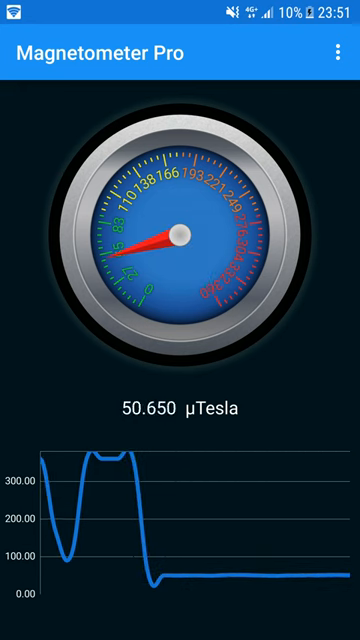
click(338, 50)
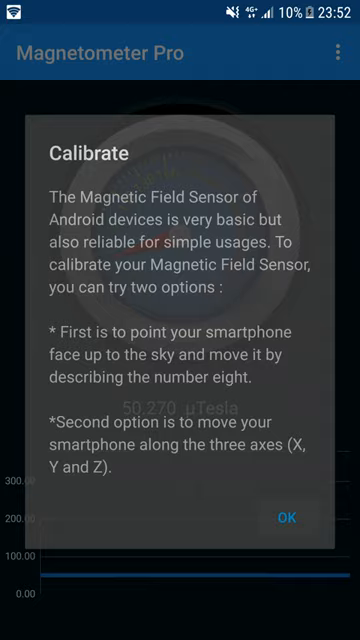
click(288, 516)
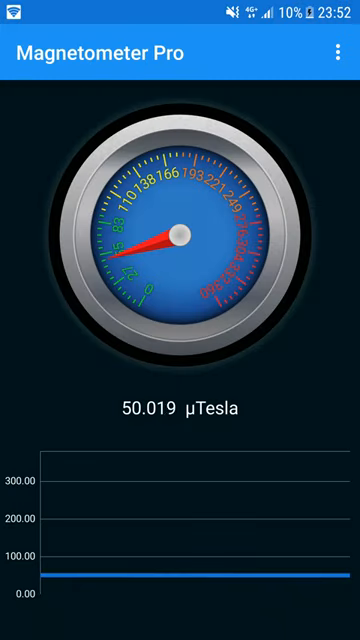